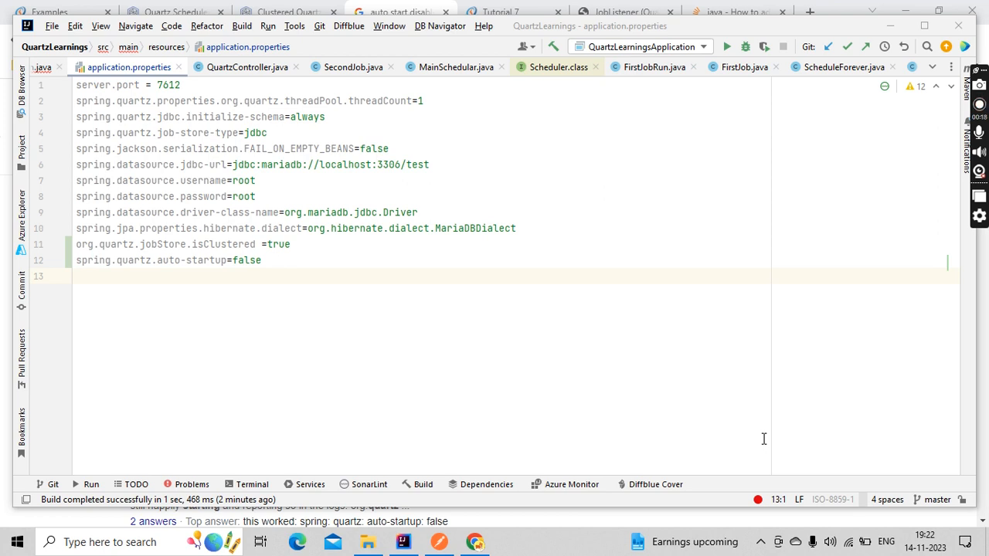
pyautogui.moveTo(323, 419)
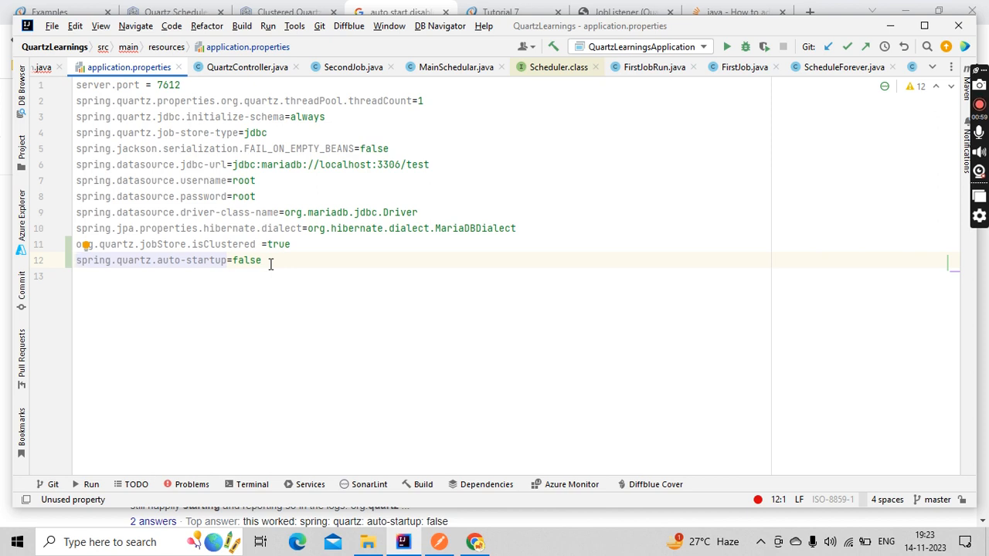
# Search Google for 'thread count in quartz', replacing the earlier auto-start query
pyautogui.tripleClick(166, 260)
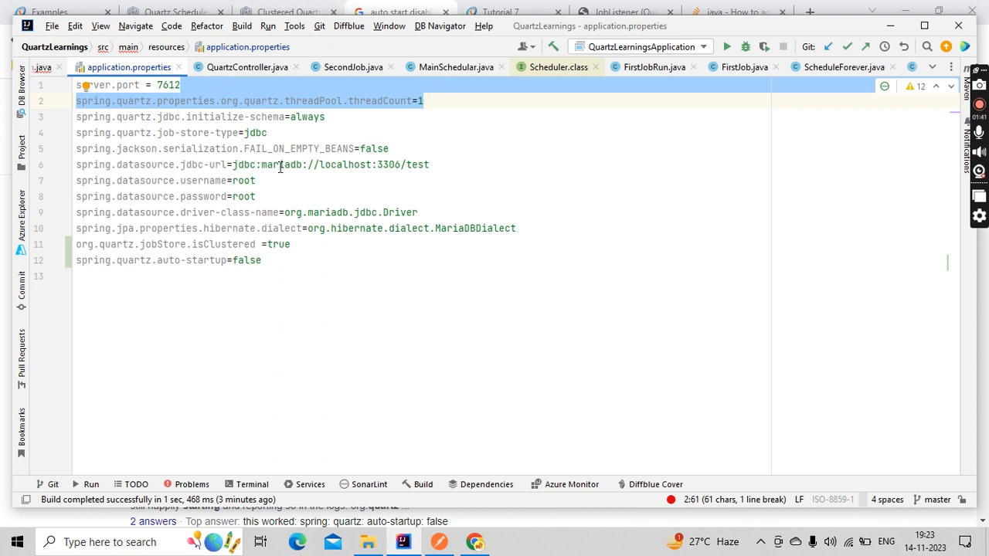
pyautogui.moveTo(284, 170)
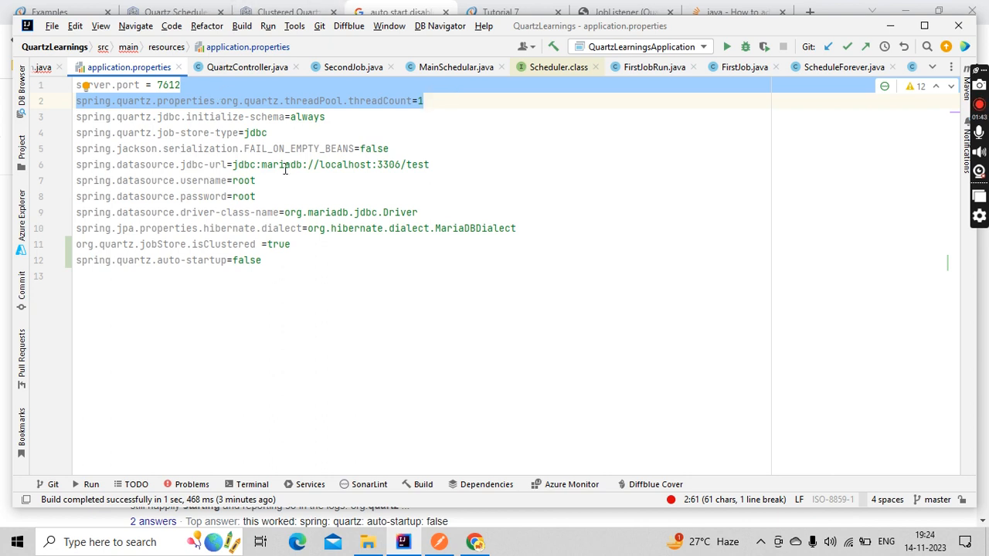
pyautogui.click(473, 540)
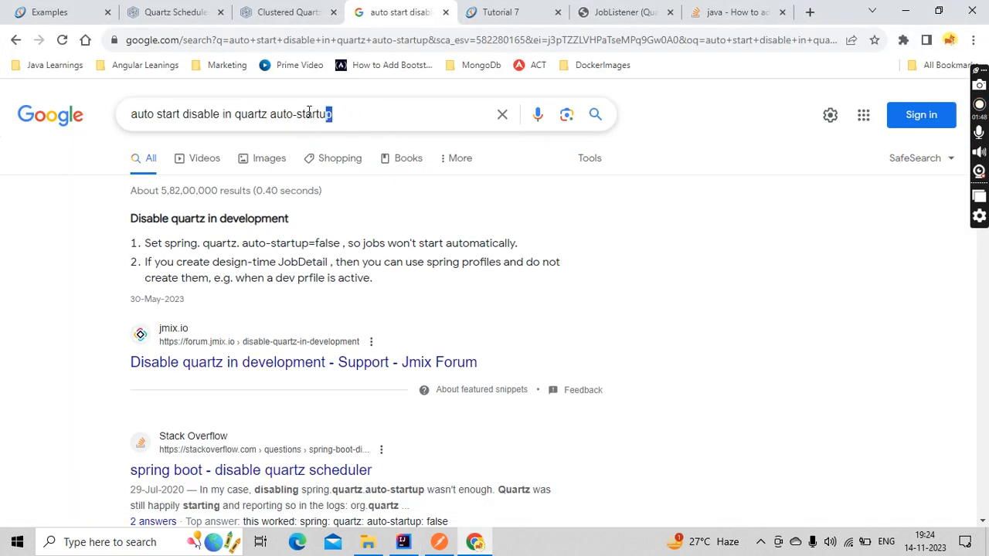
pyautogui.tripleClick(232, 114)
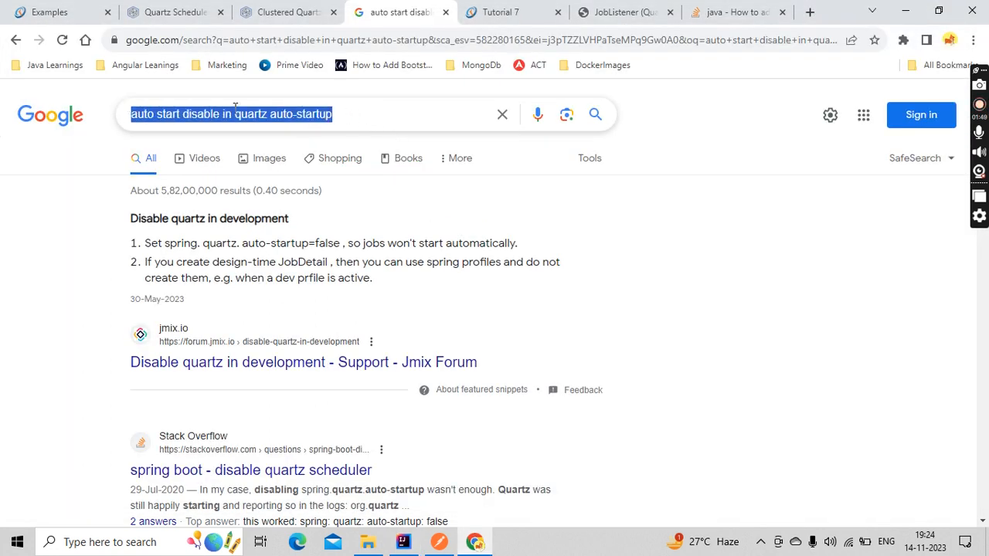
pyautogui.write('thread count in quartz')
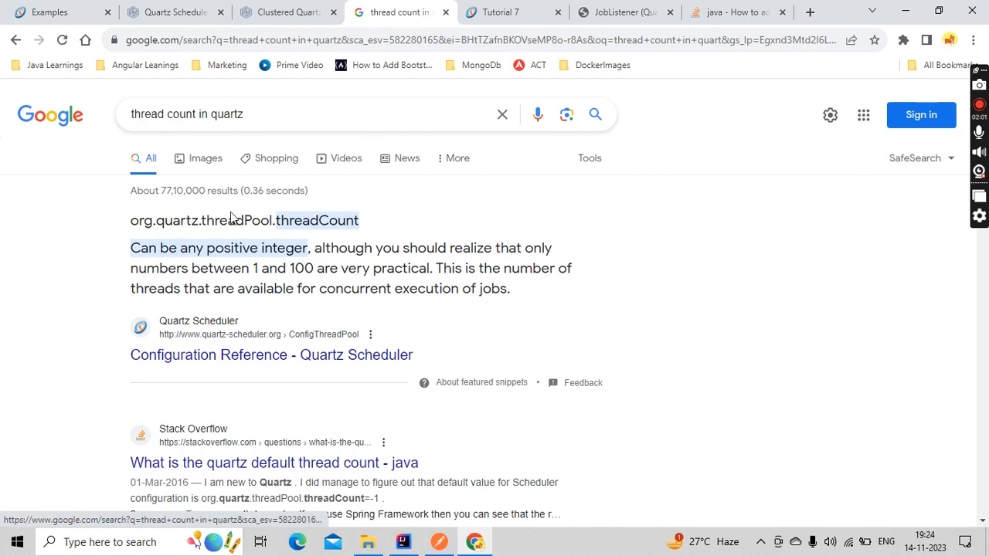
# Highlight the 'between 1 and 100' thread range, then bring up the DZone misfire instructions article
pyautogui.moveTo(214, 269); pyautogui.dragTo(347, 269)
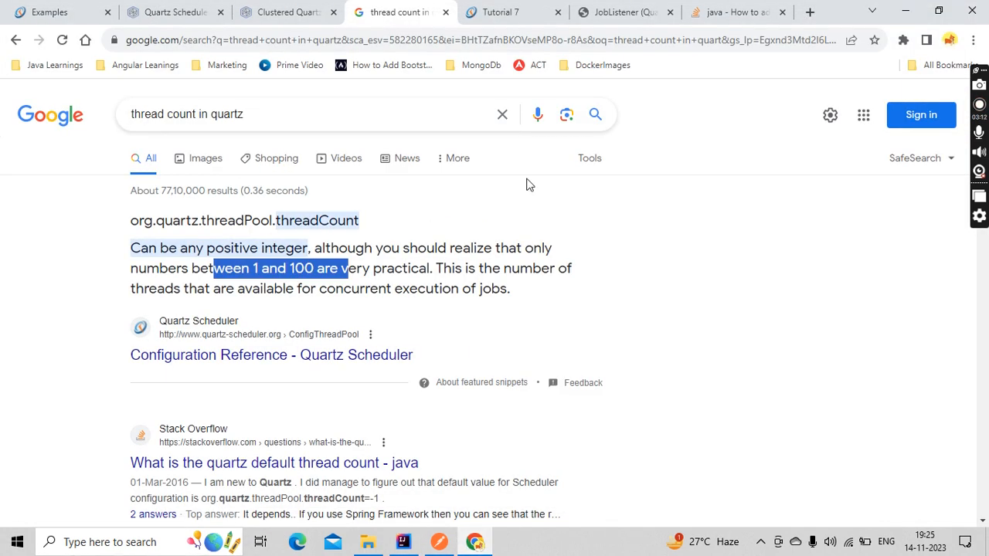
pyautogui.click(176, 12)
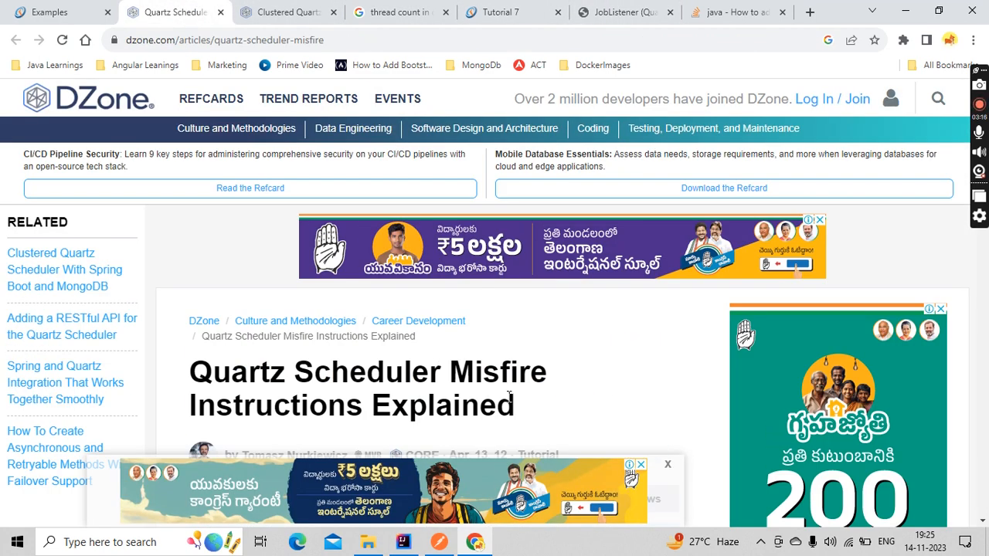
pyautogui.click(294, 12)
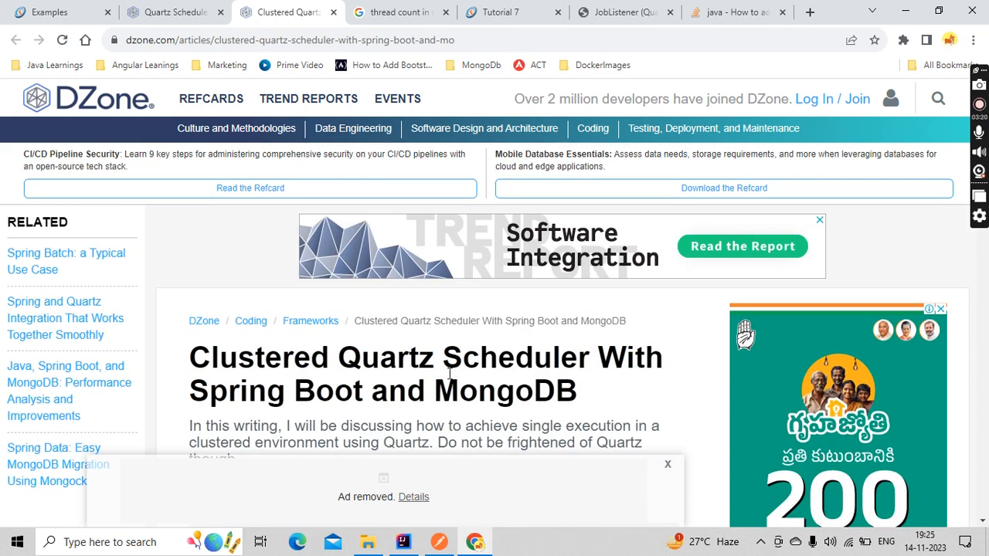
pyautogui.click(172, 13)
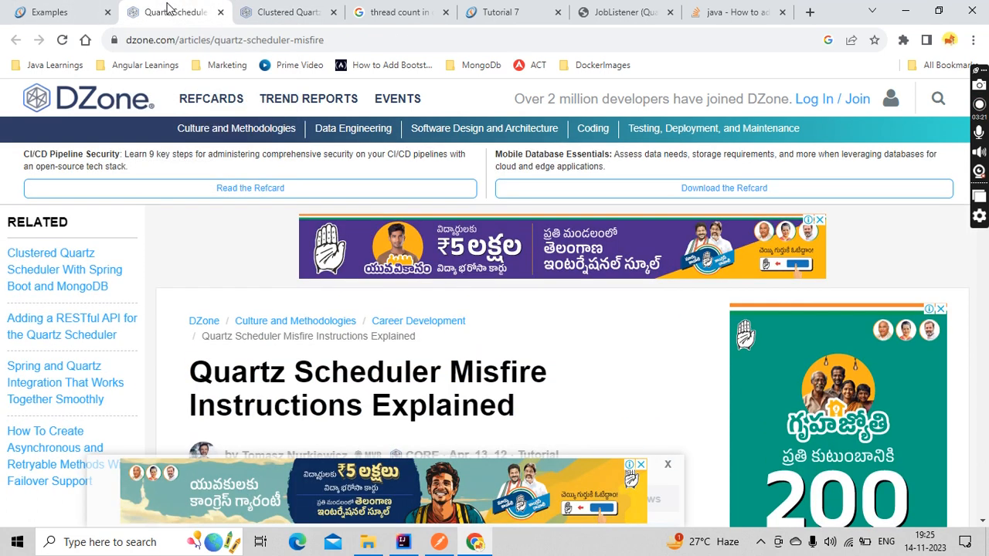
pyautogui.doubleClick(454, 373)
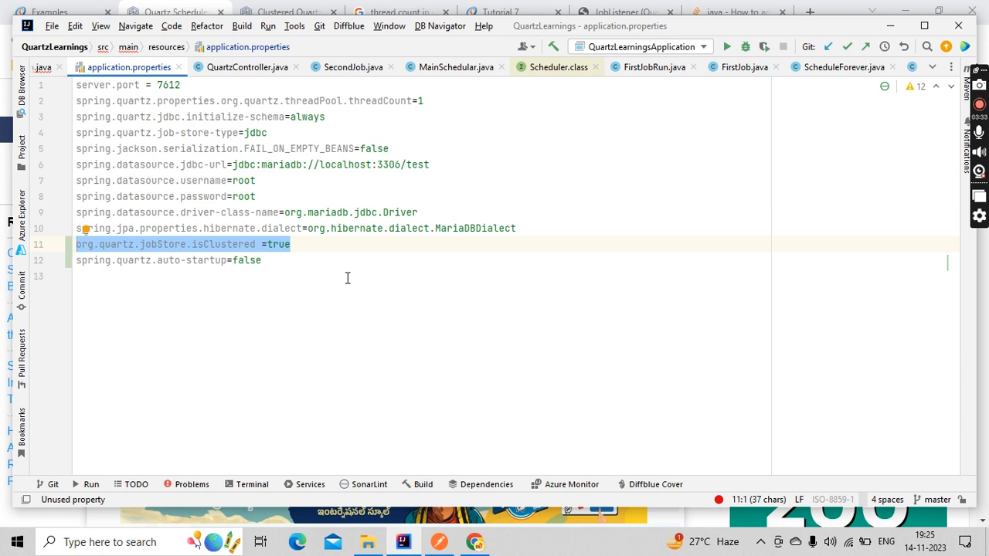
pyautogui.moveTo(195, 163)
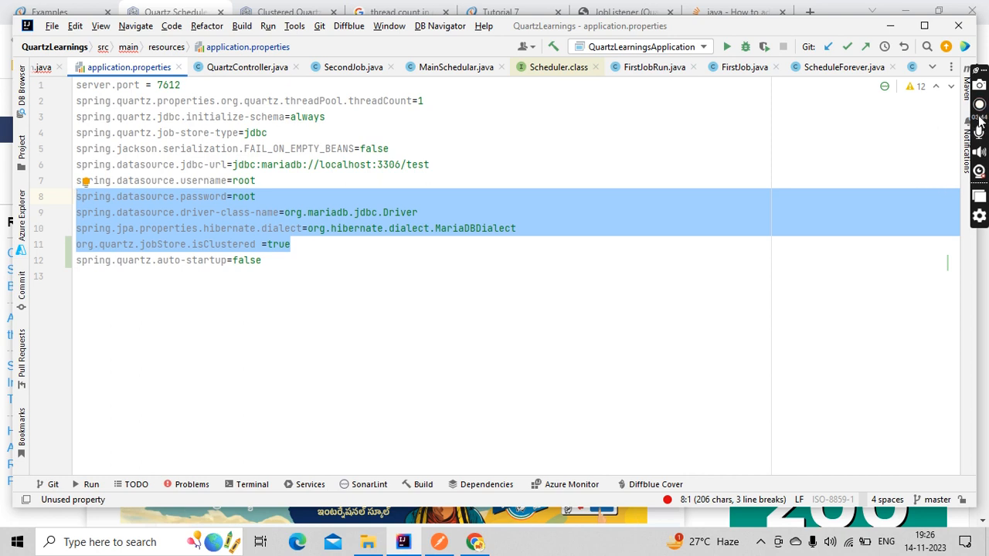
pyautogui.moveTo(980, 97)
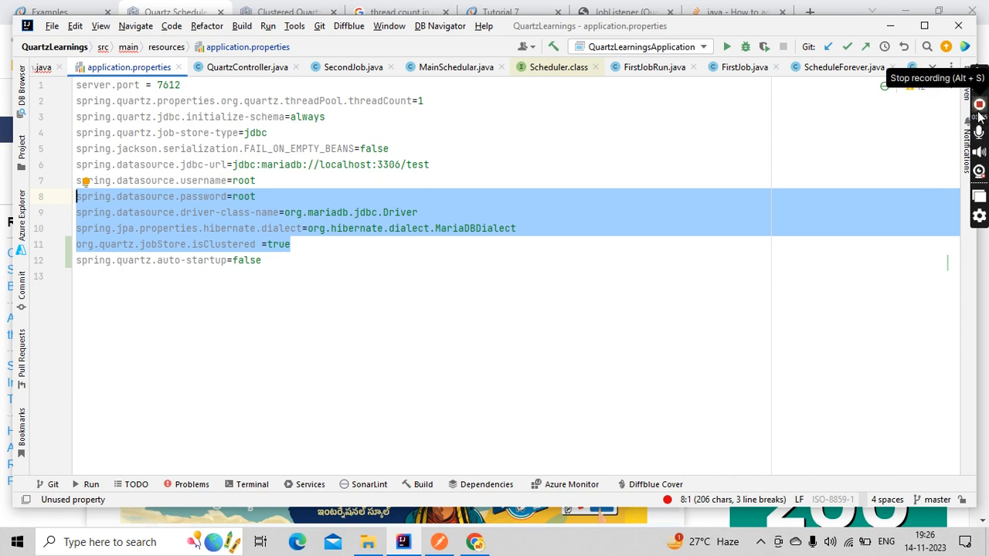